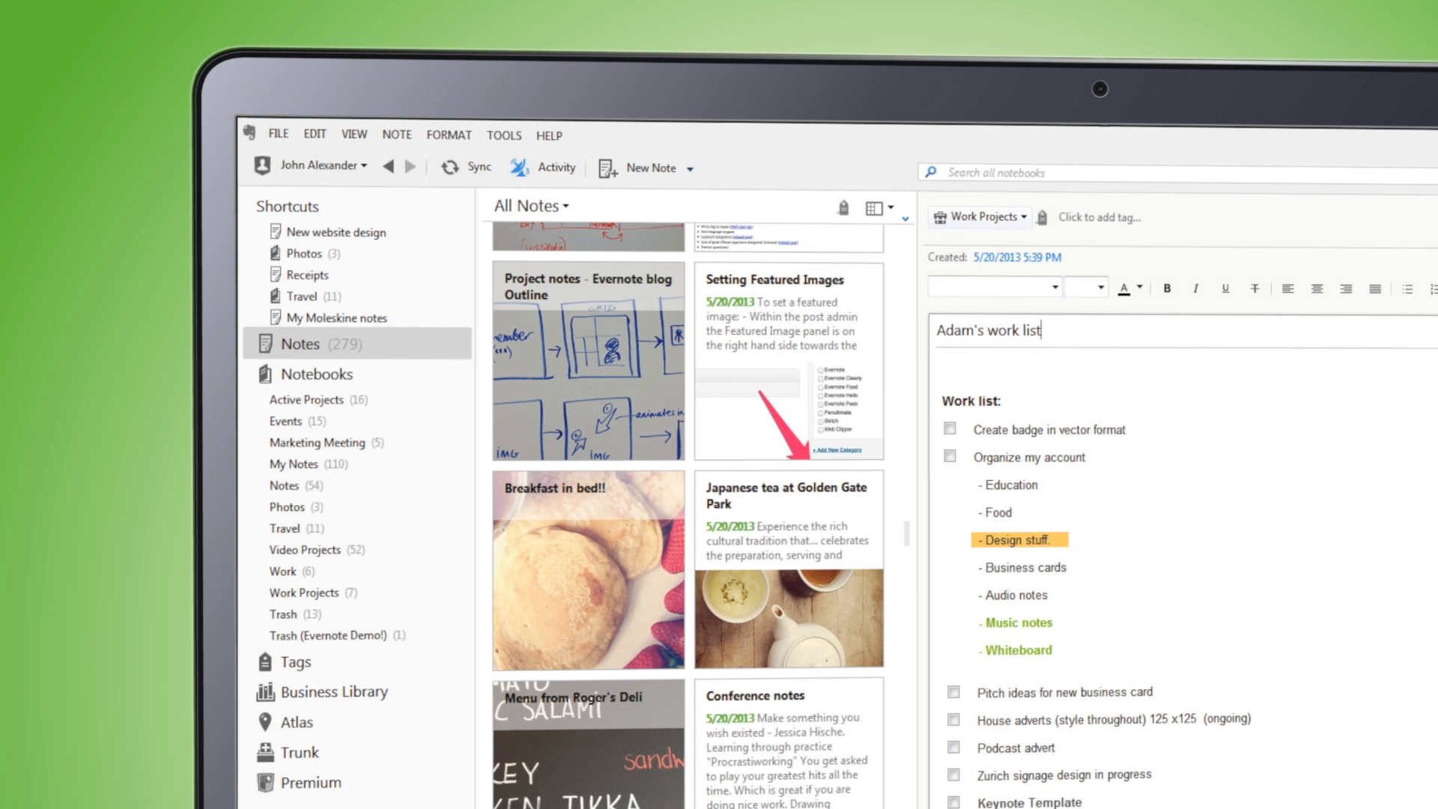
Scroll to the bottom of Adam's work list note to reveal its related notes.
{"action": "scroll", "scroll_direction": "down", "scroll_amount": 3}
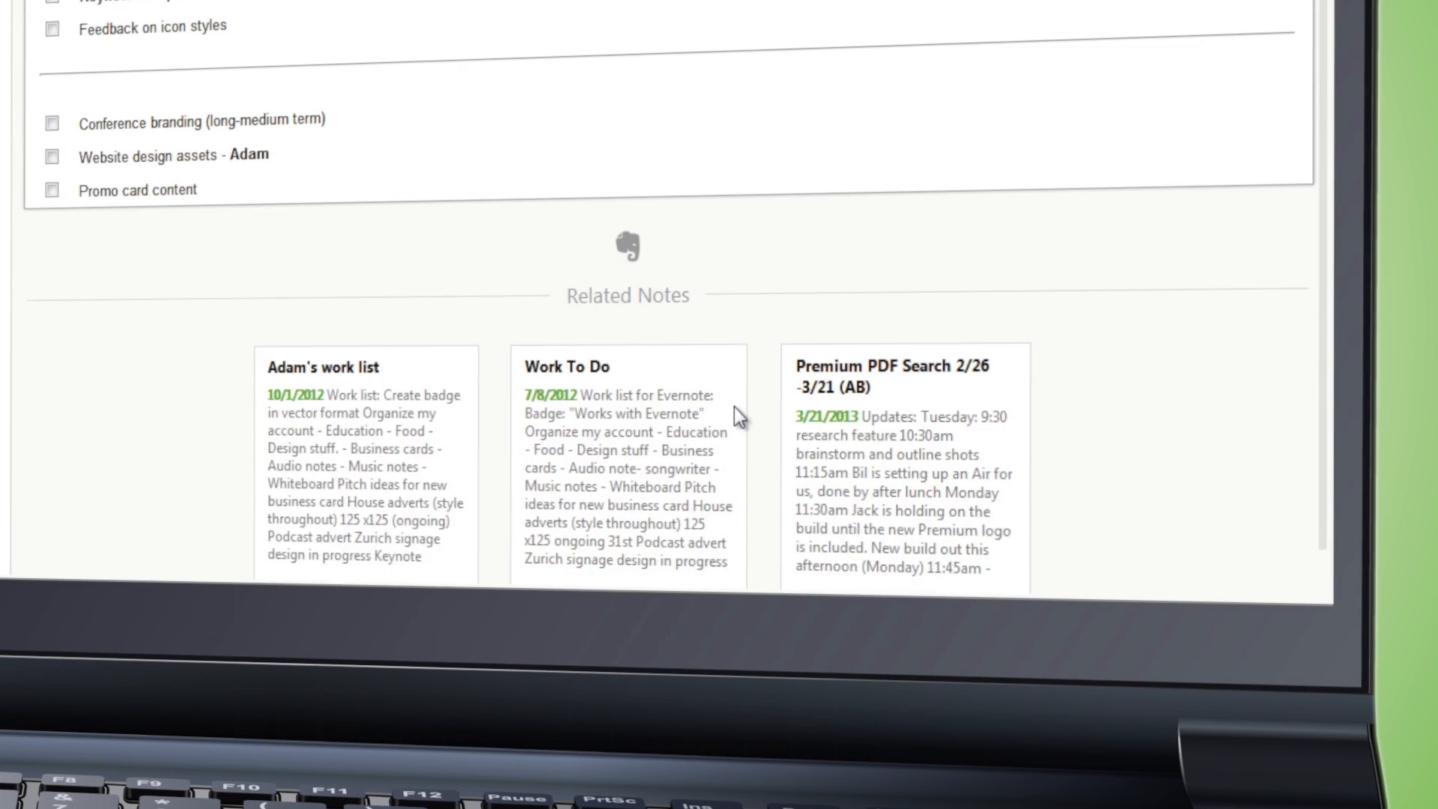
{"action": "scroll", "scroll_direction": "down", "scroll_amount": 3}
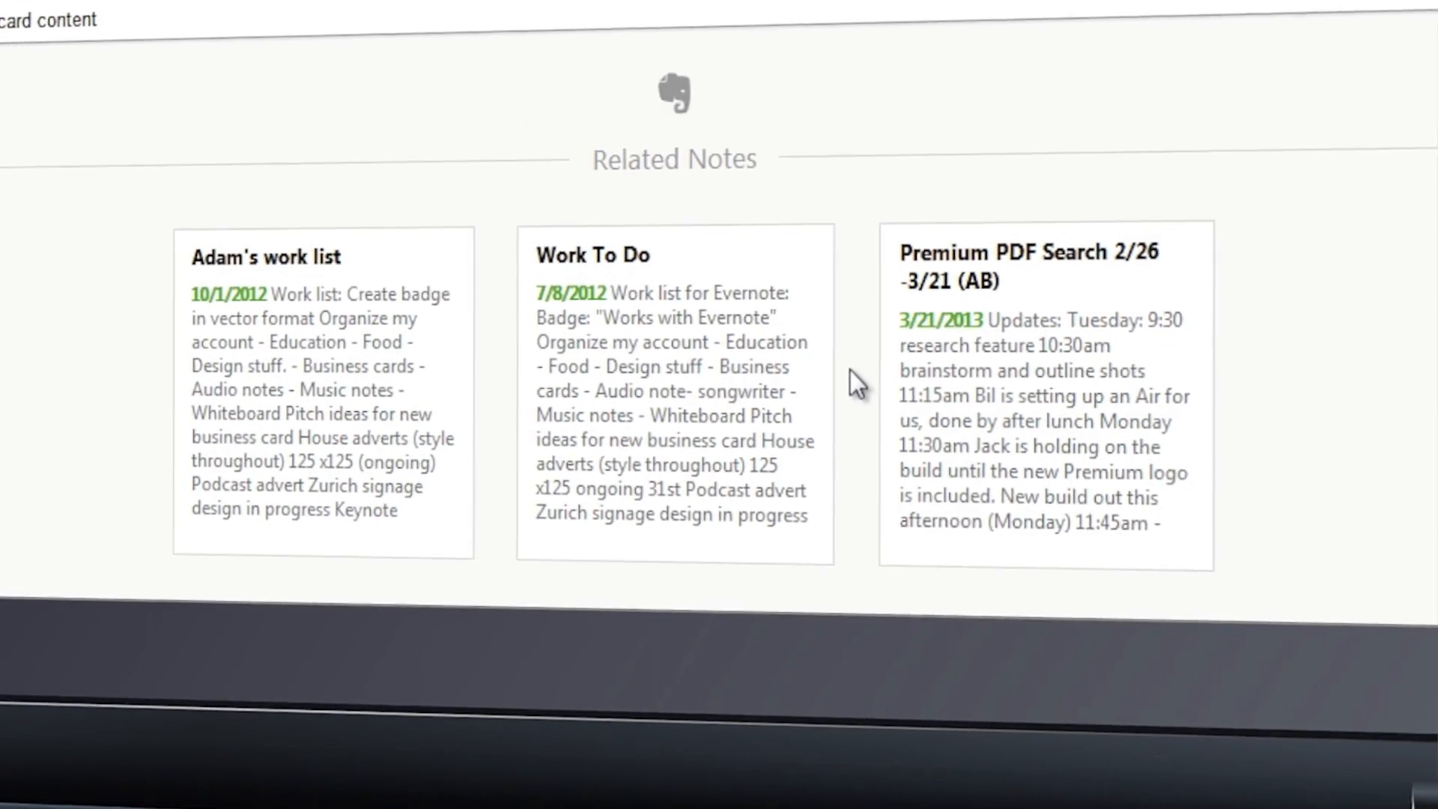
{"action": "type", "text": "de"}
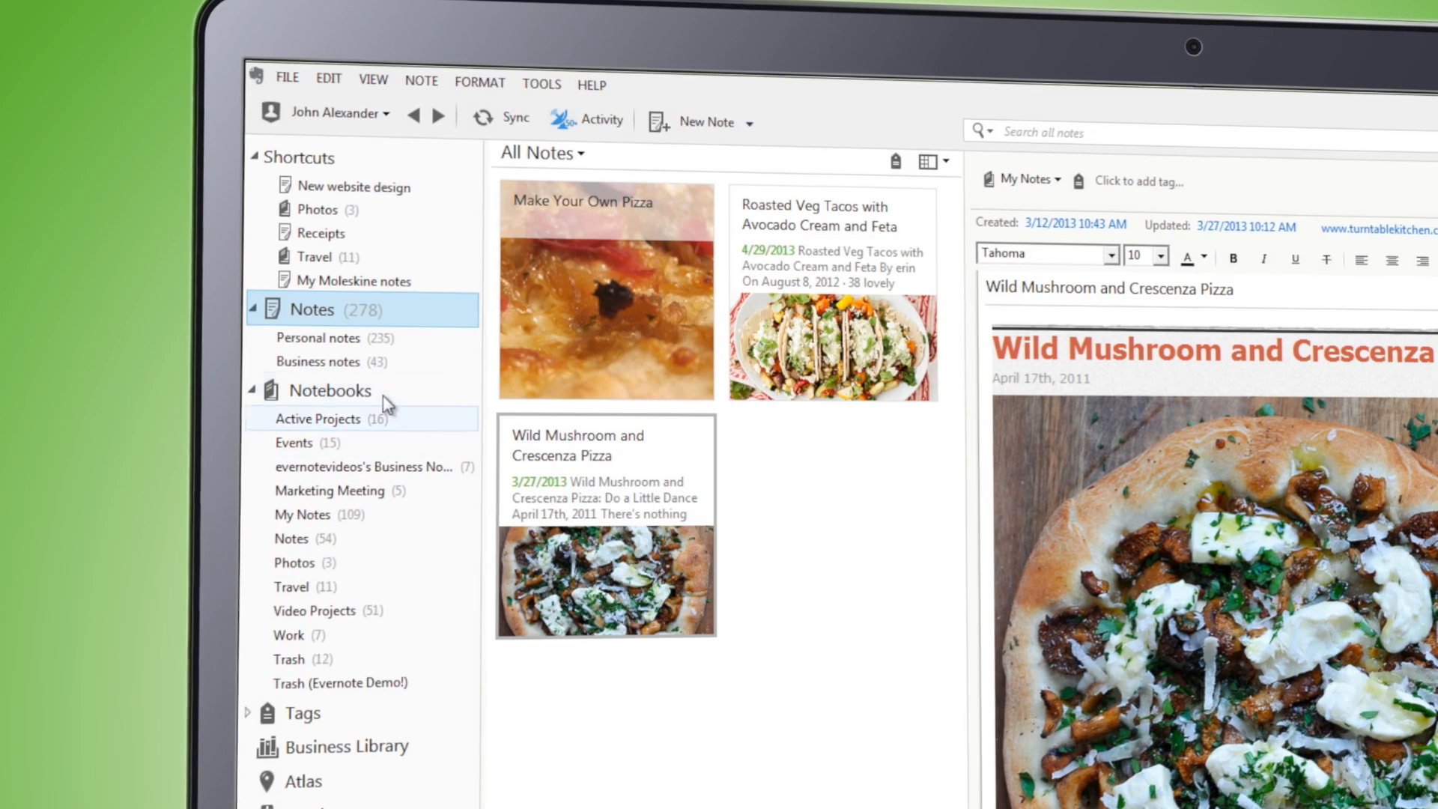
Filter to business notes and type 'web' for type-ahead search suggestions.
{"action": "left_click", "coordinate": [306, 367]}
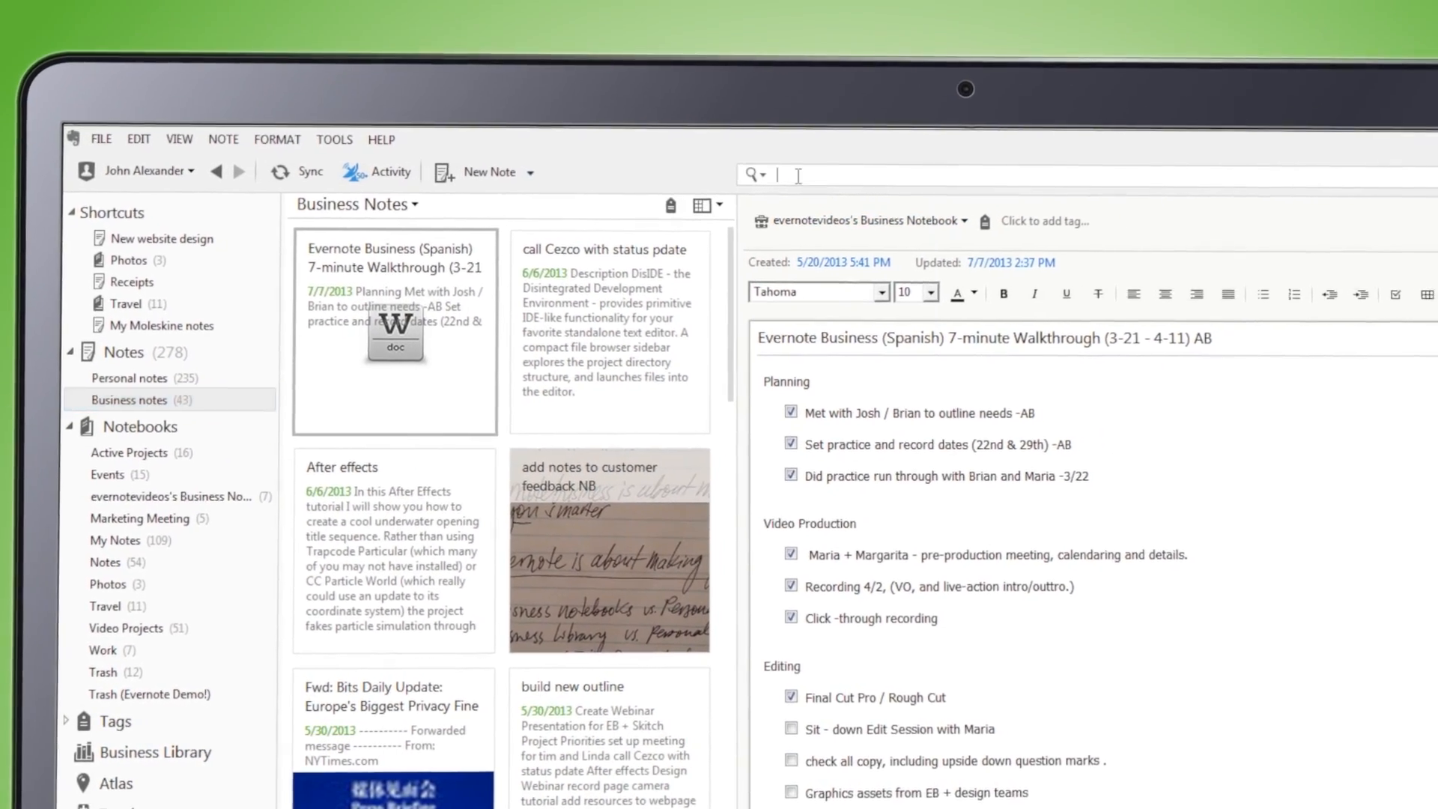
{"action": "type", "text": "web"}
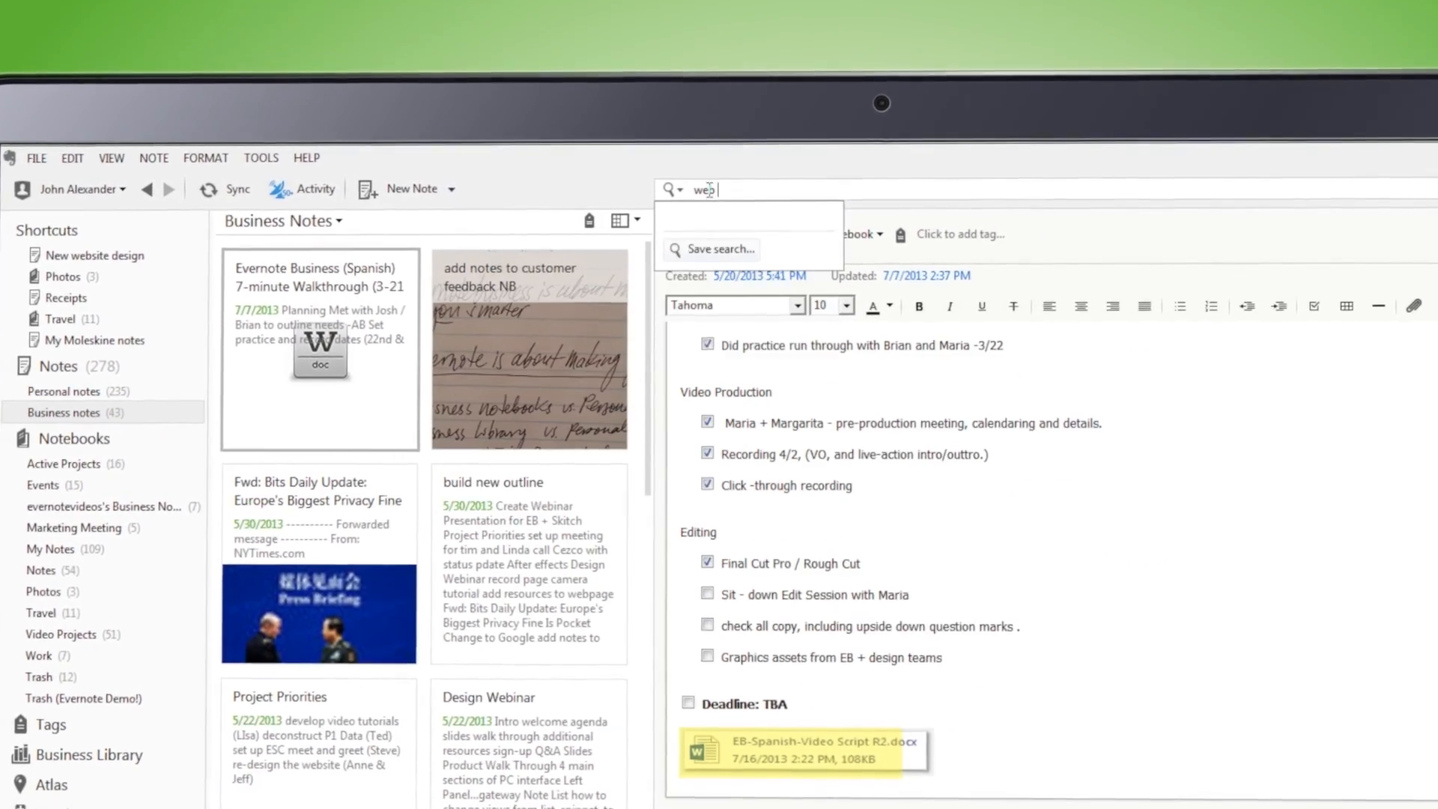